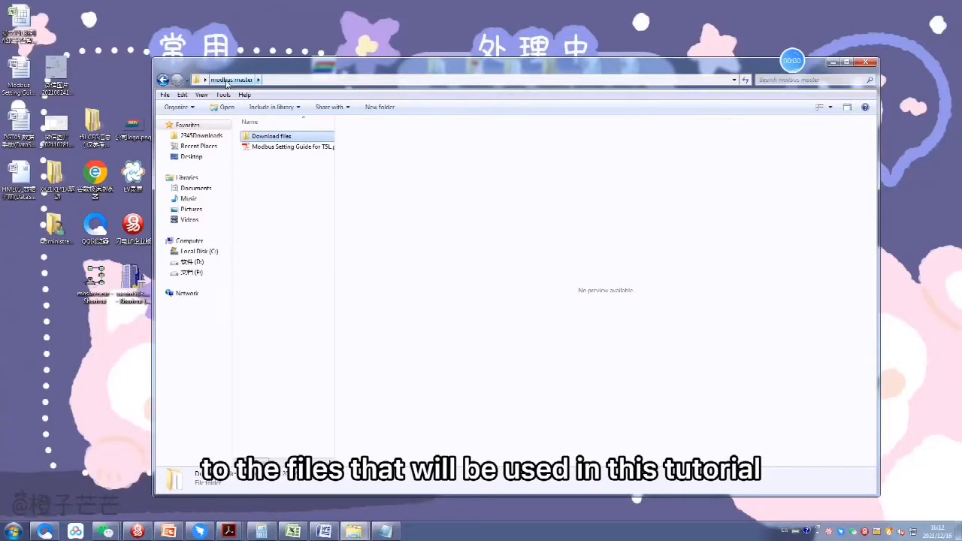
Open the Download files folder and preview 04.bmp, 13TouchFile.bin, 14ShowFile.bin and 22_Config.bin
click(271, 136)
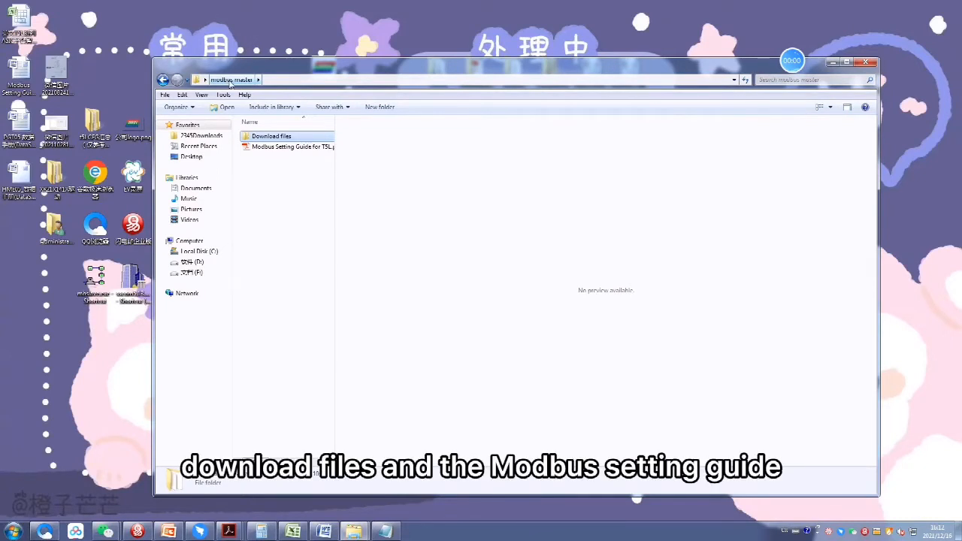
click(271, 136)
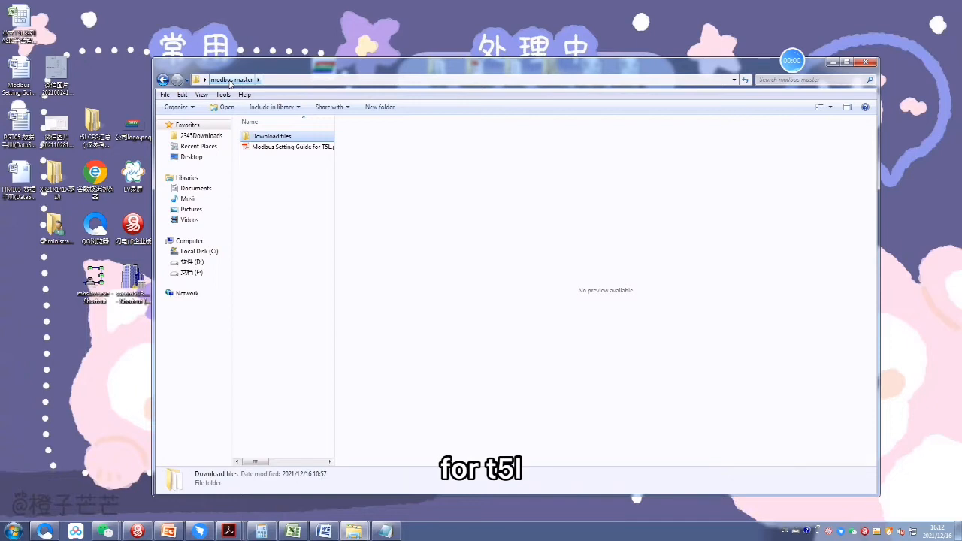
double_click(271, 136)
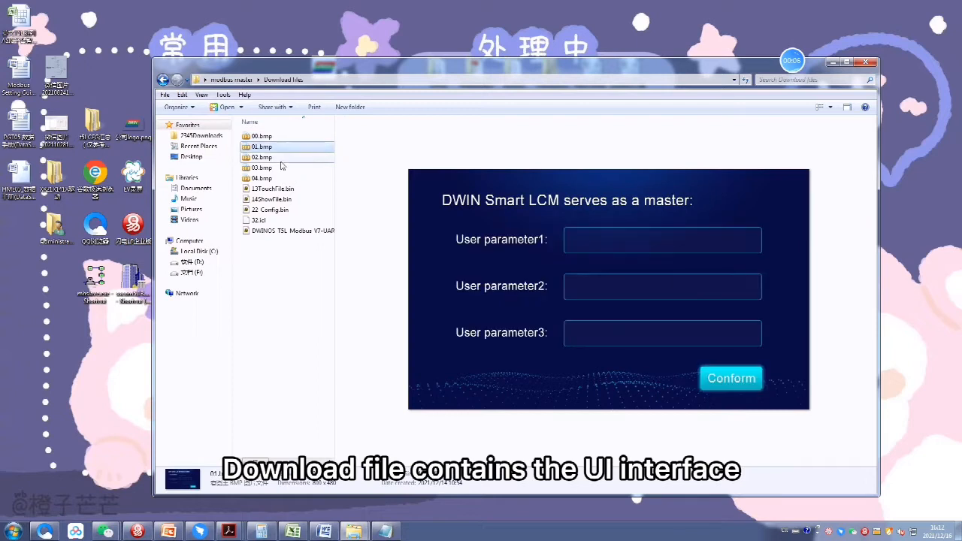
click(261, 178)
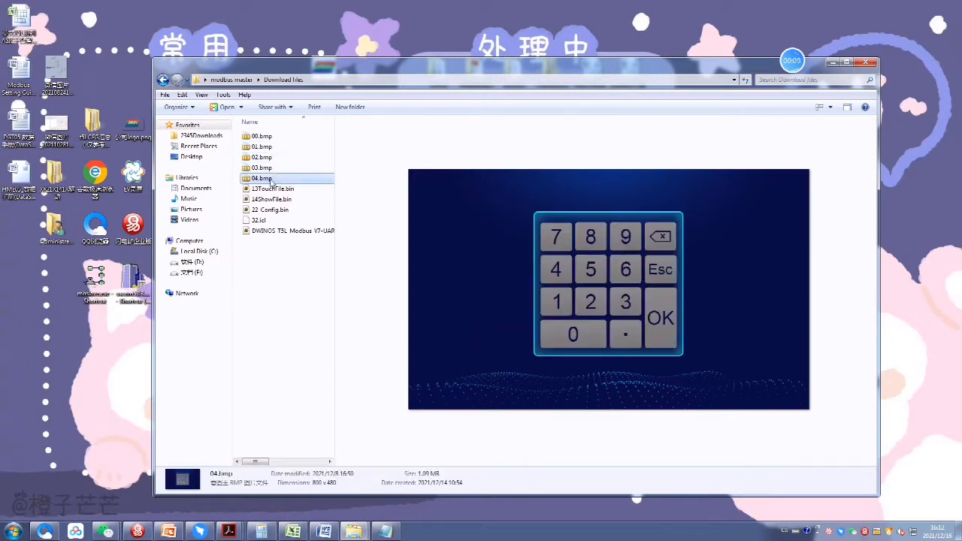
click(273, 189)
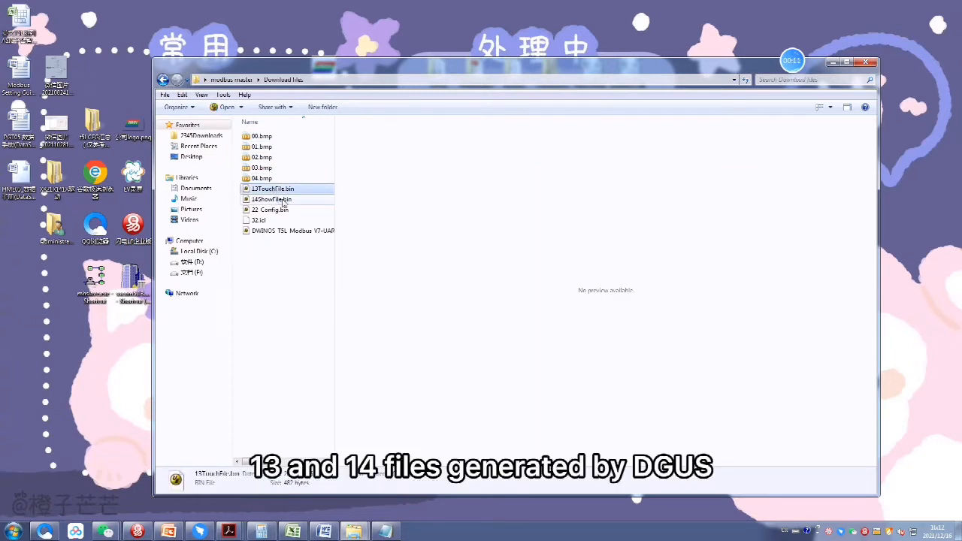
click(272, 199)
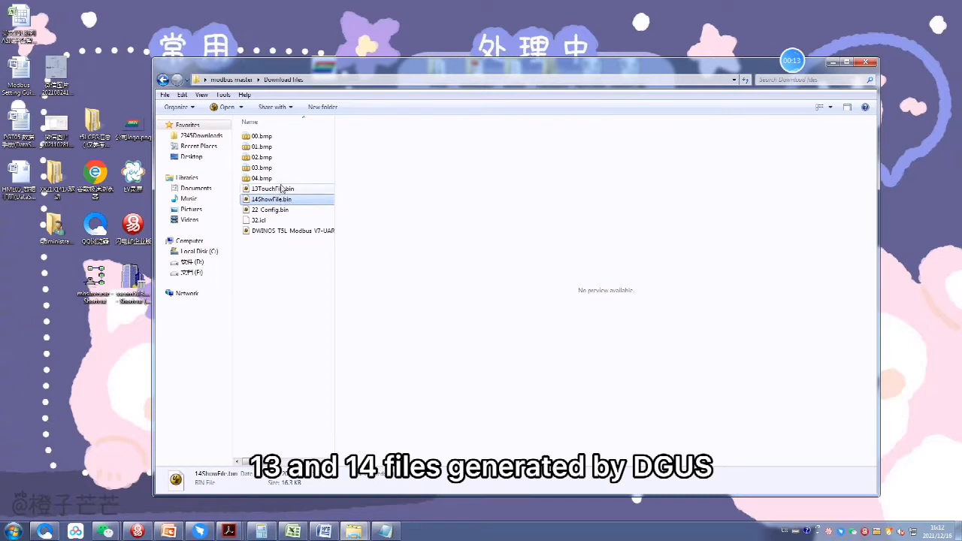
click(270, 210)
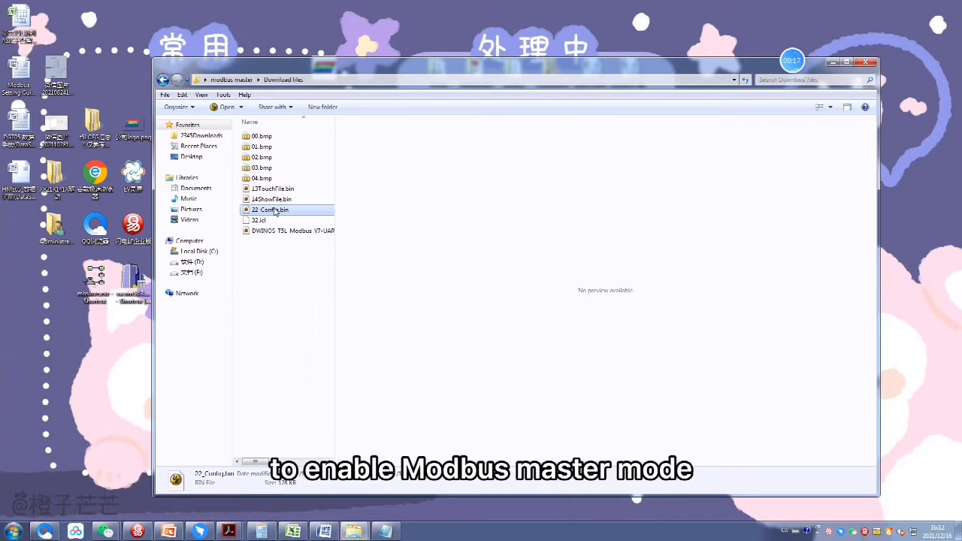
mouse_move(278, 234)
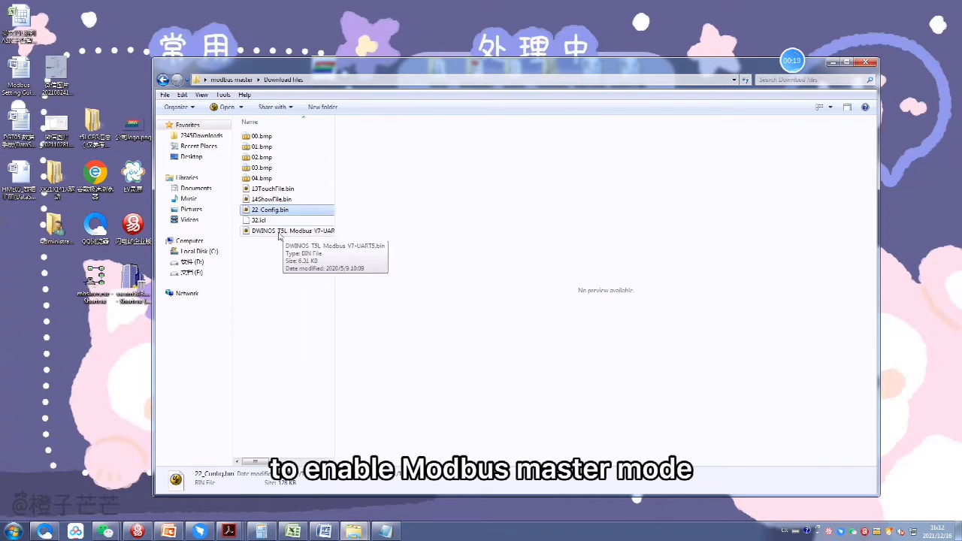
Review 32.icl, the DWINOS Modbus OS file and 22_Config.bin, then return to the modbus master folder
click(259, 219)
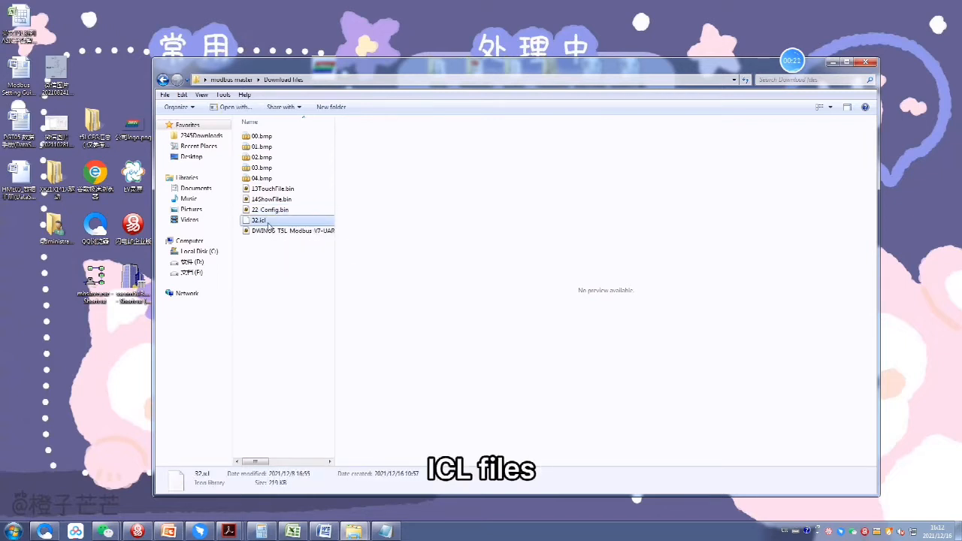
click(292, 231)
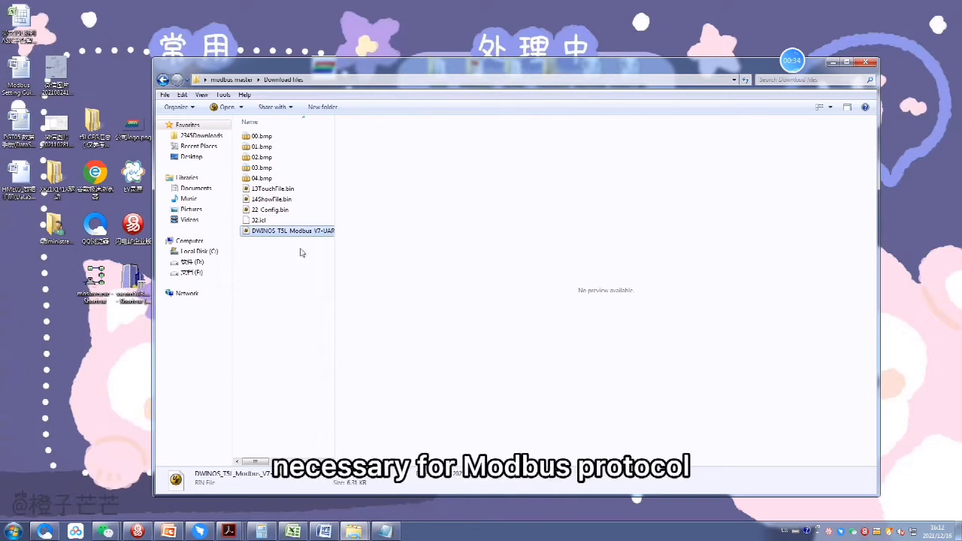
mouse_move(263, 242)
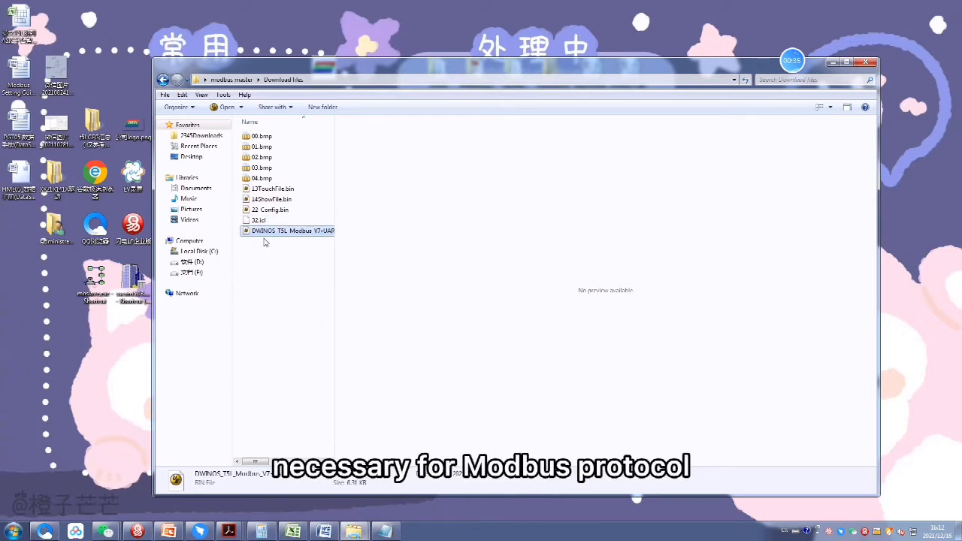
click(271, 210)
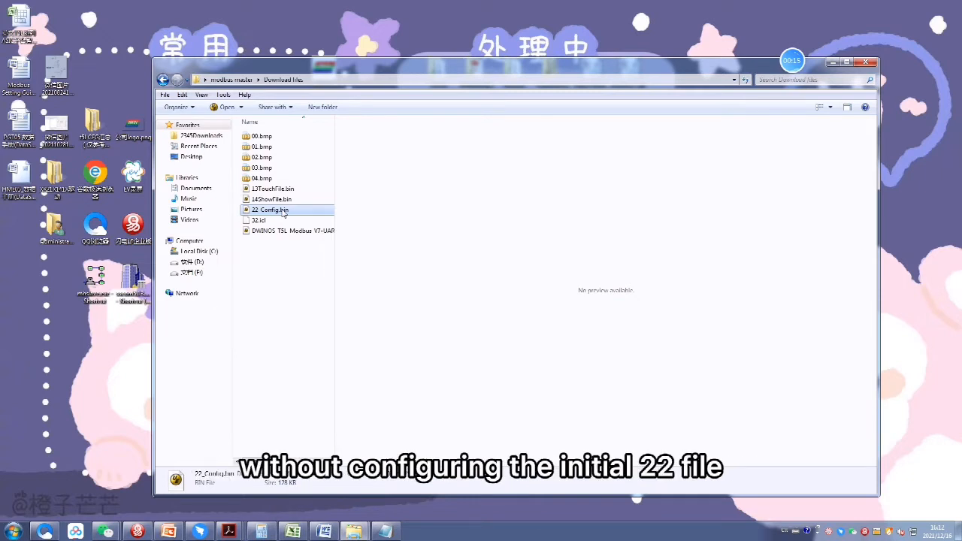
click(292, 230)
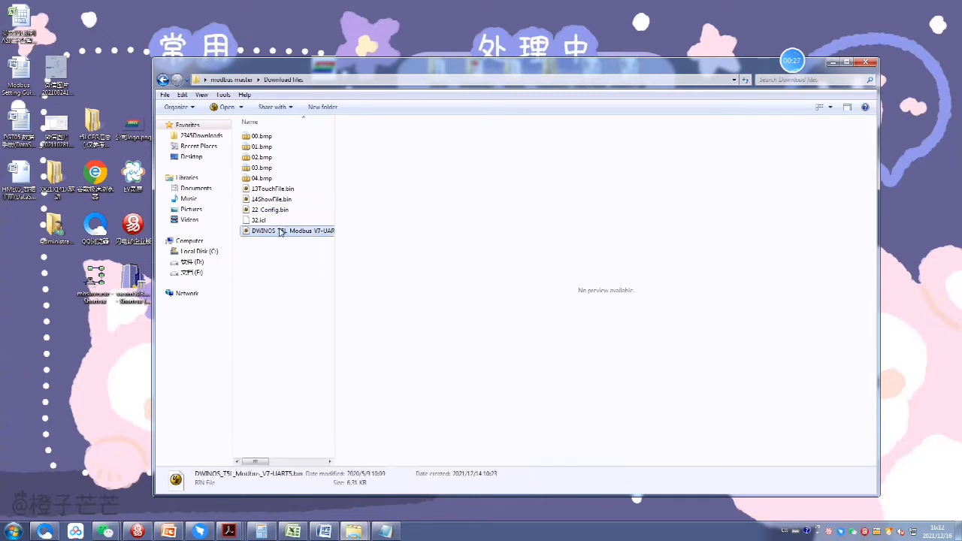
right_click(293, 230)
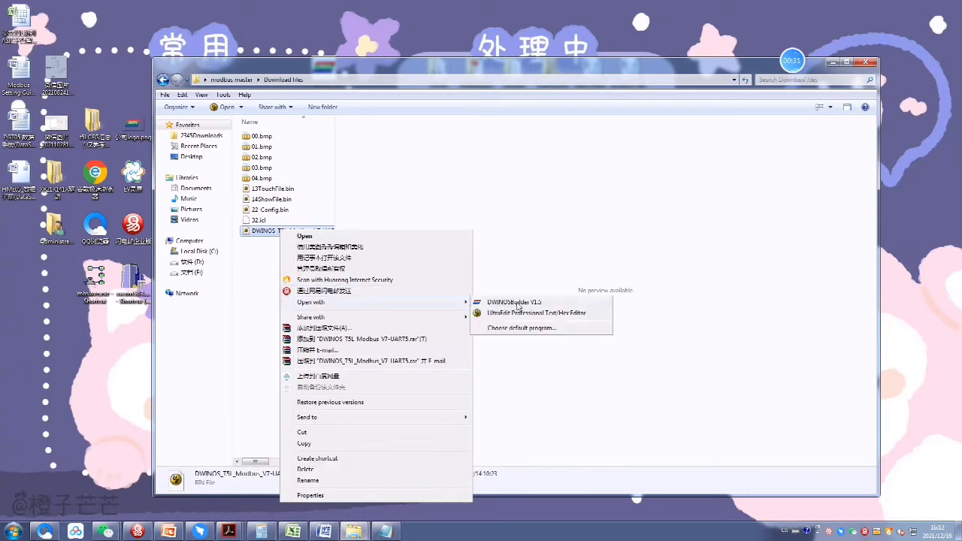
click(305, 253)
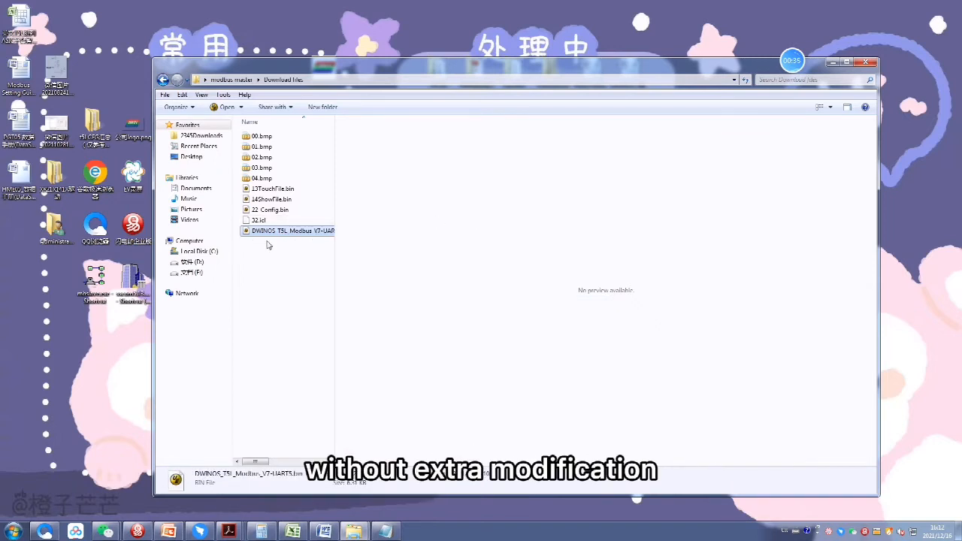
click(163, 80)
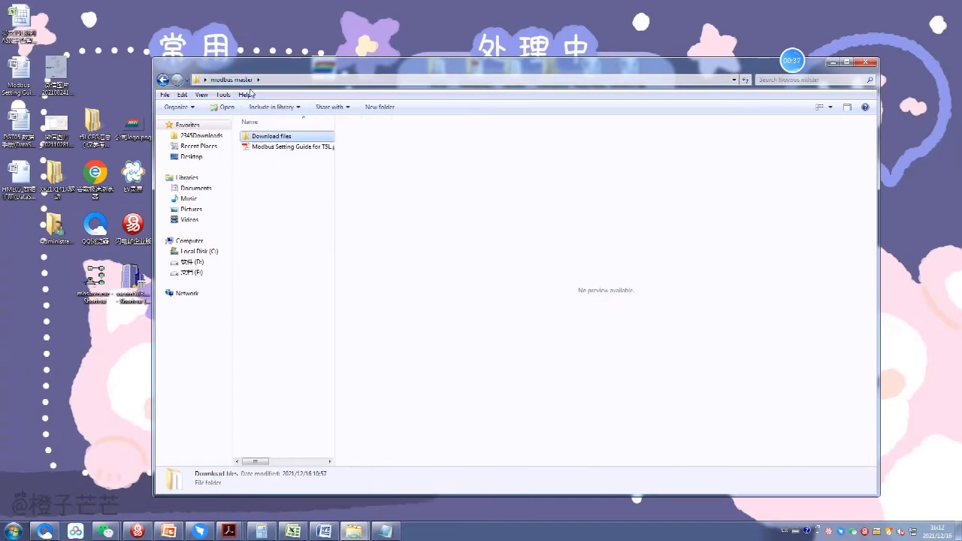
Open the Modbus Setting Guide PDF and scroll from Modbus Master Interface toward the 22.bin section
double_click(294, 146)
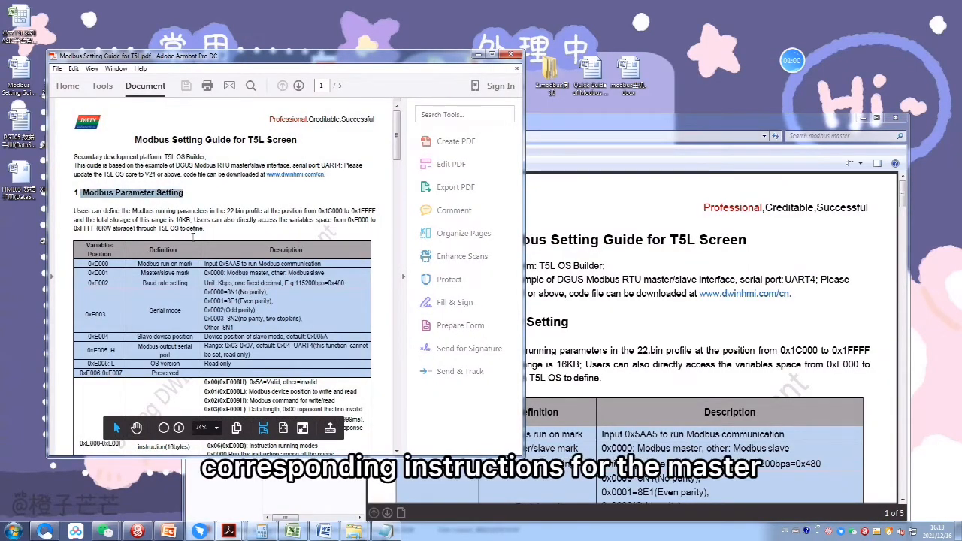
click(298, 85)
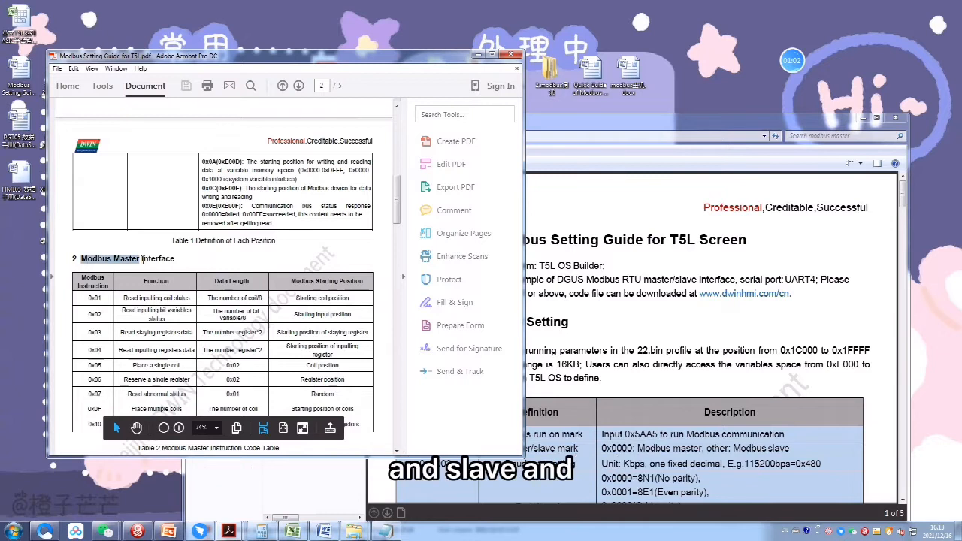
scroll(down, 3)
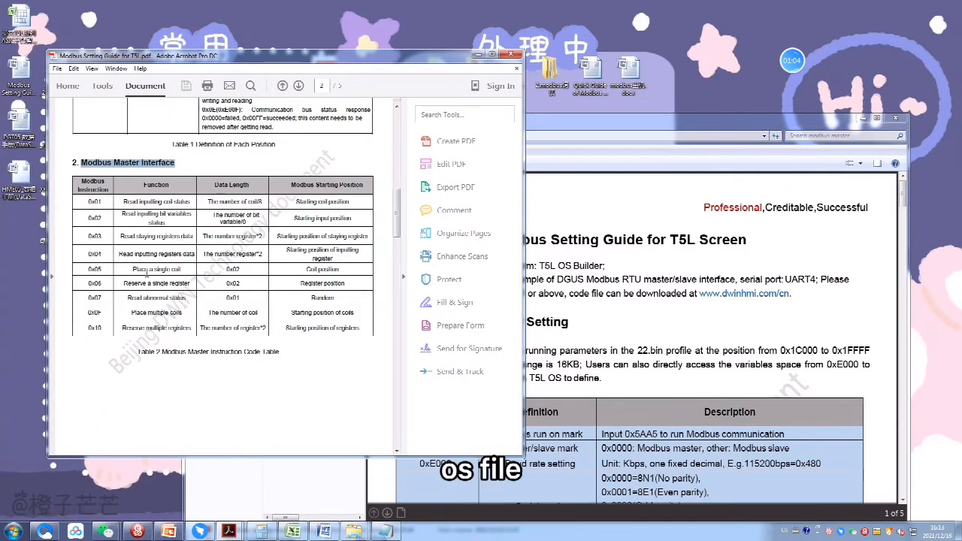
scroll(down, 3)
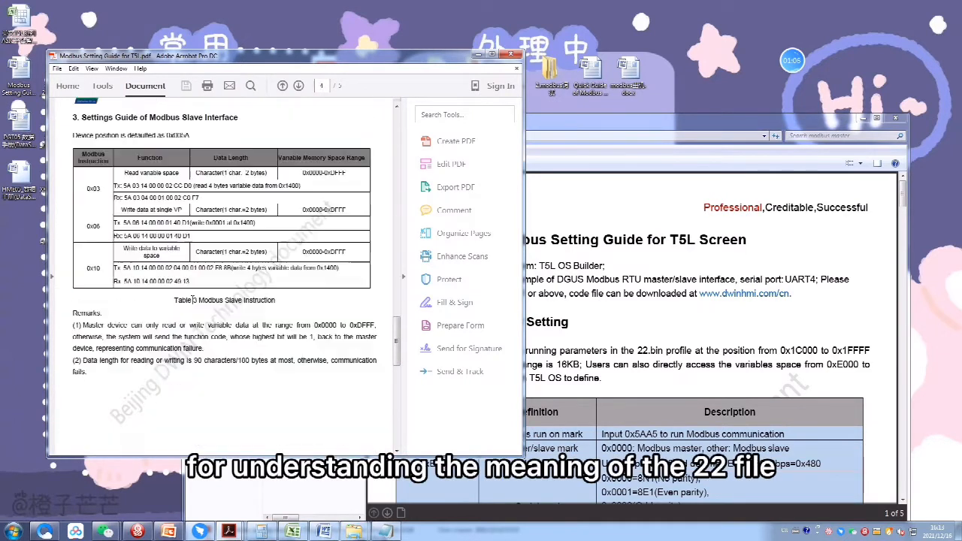
scroll(down, 3)
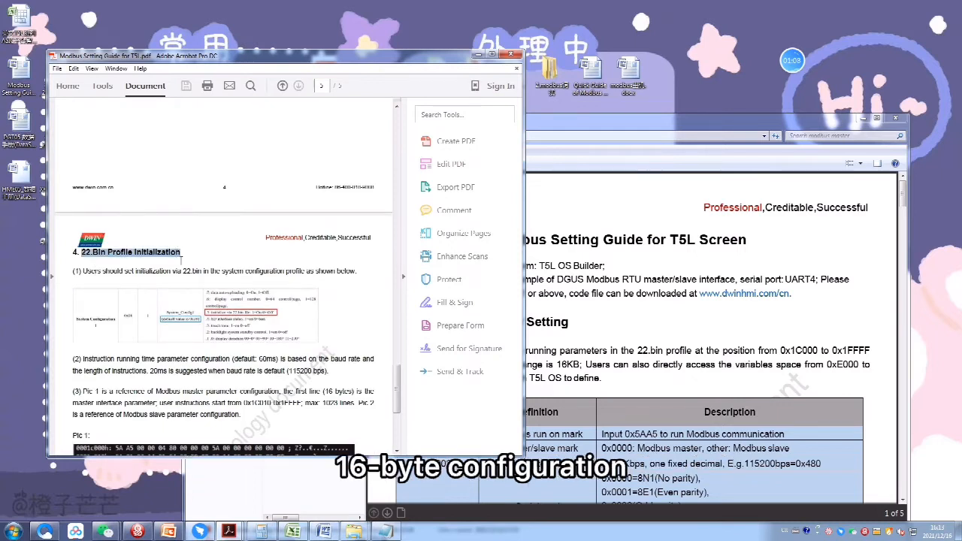
scroll(down, 3)
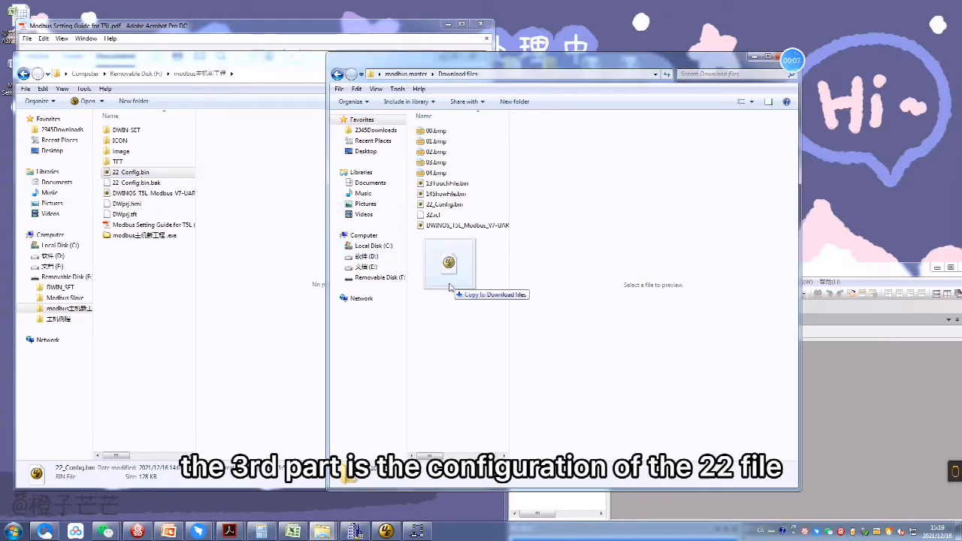
Drag 22_Config.bin from the removable-disk project folder into Download files
click(444, 204)
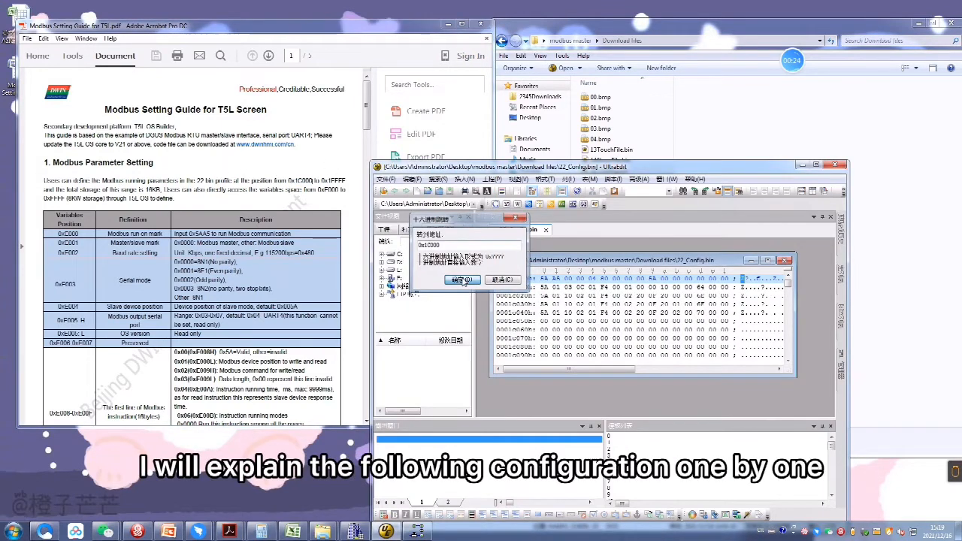
Go to address 0x1C000 in 22_Config.bin and scroll down to the instruction rows
click(463, 280)
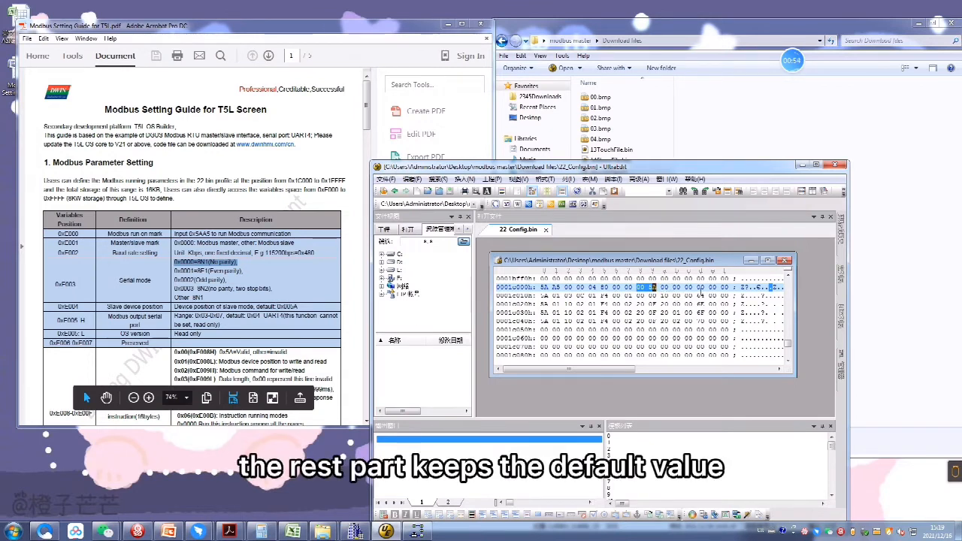
scroll(down, 3)
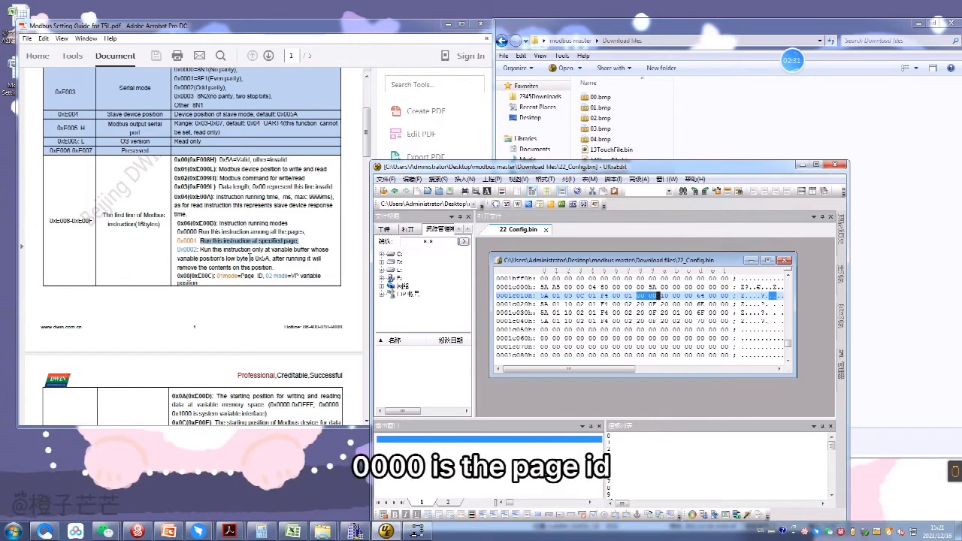
scroll(down, 3)
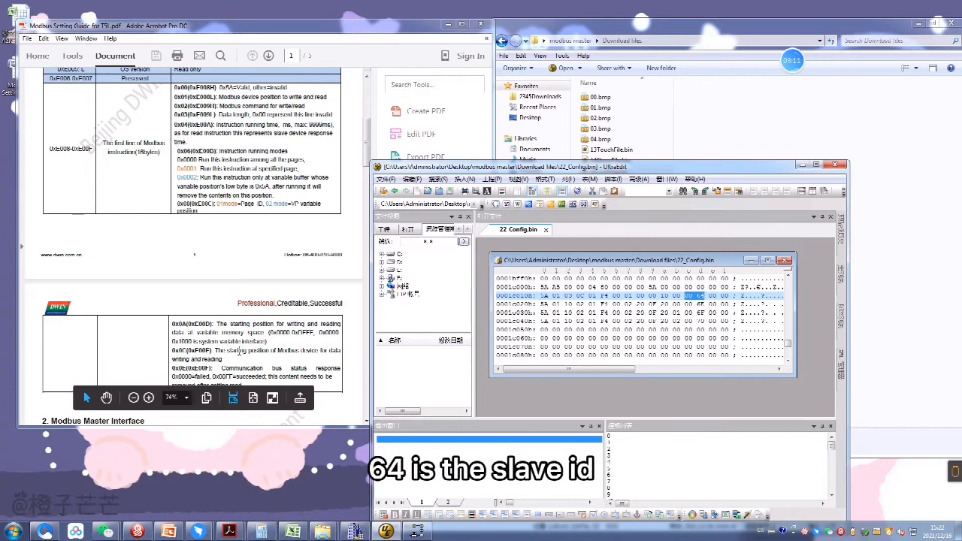
click(72, 55)
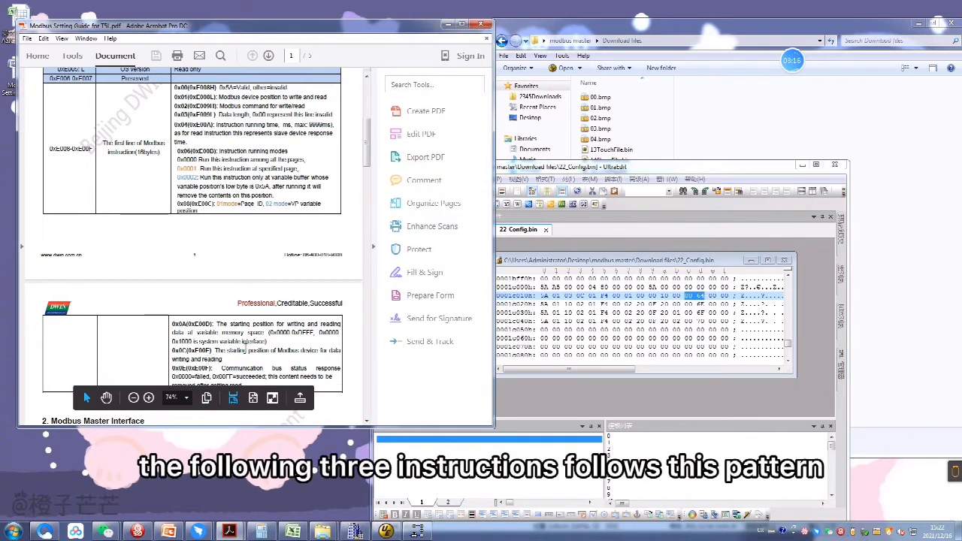
scroll(down, 3)
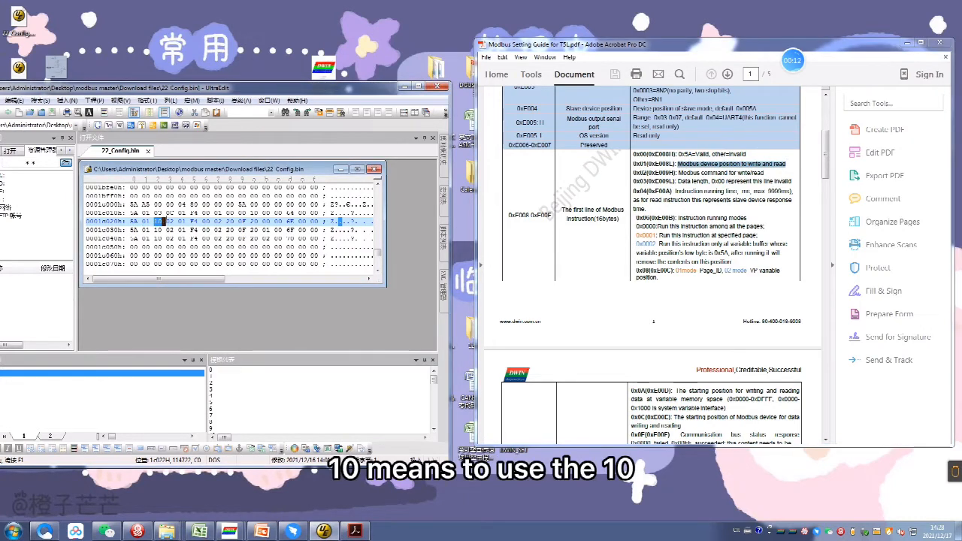
scroll(down, 3)
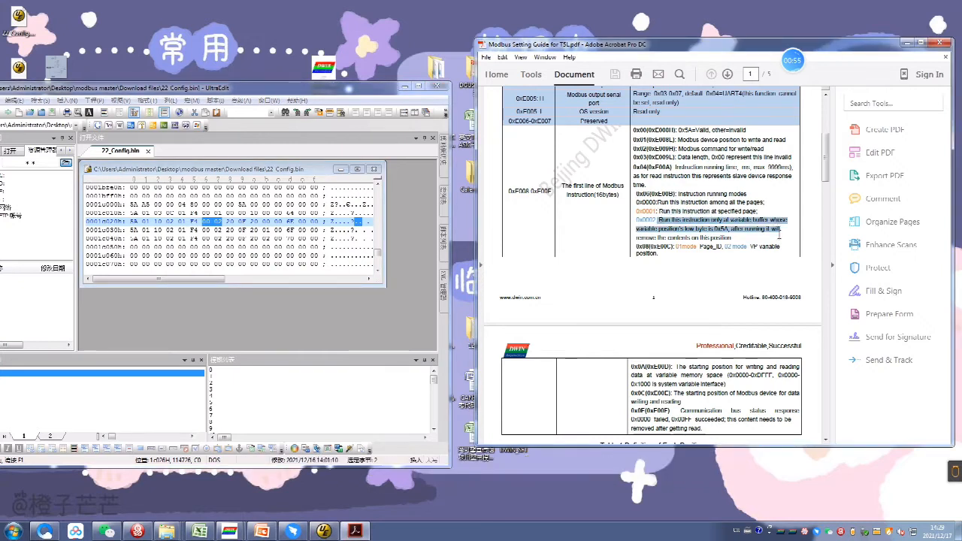
mouse_move(720, 284)
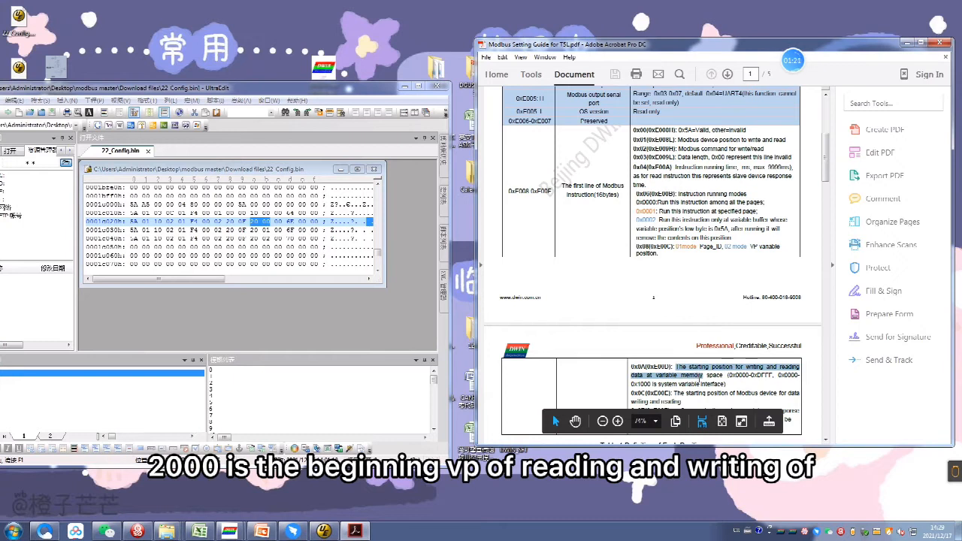
scroll(down, 3)
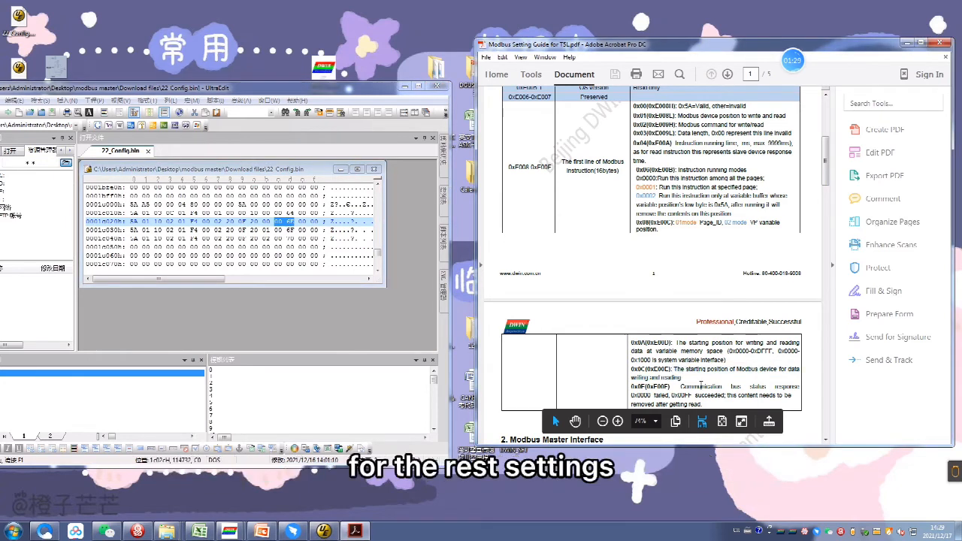
scroll(down, 3)
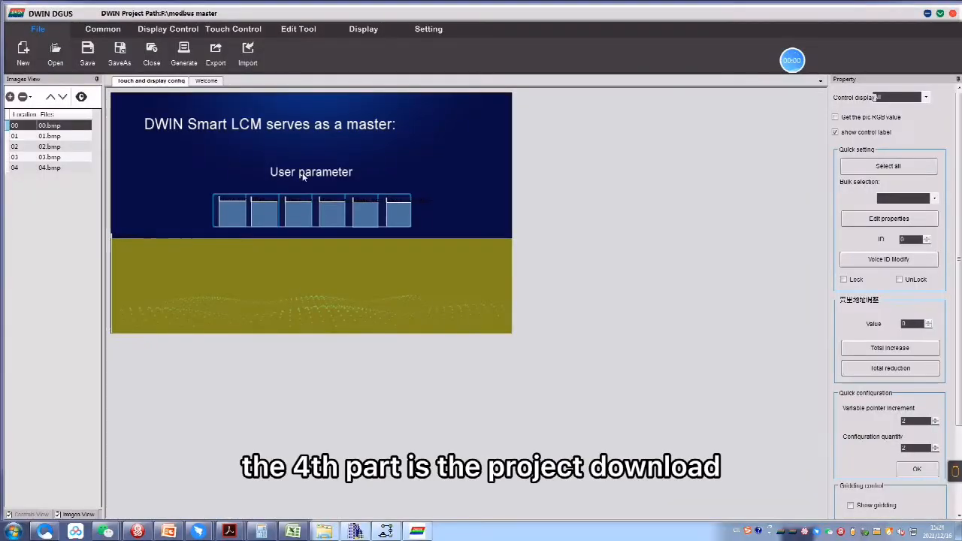
click(49, 136)
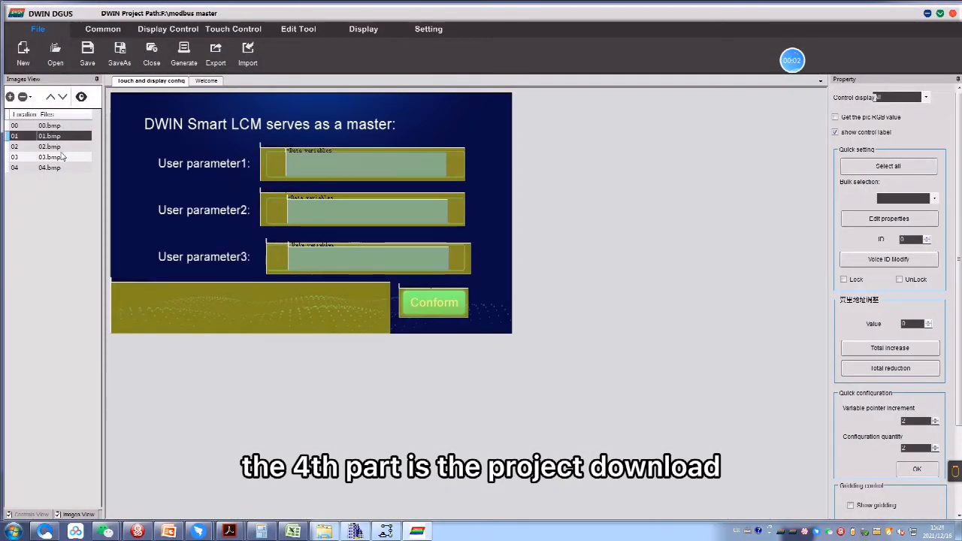
click(49, 167)
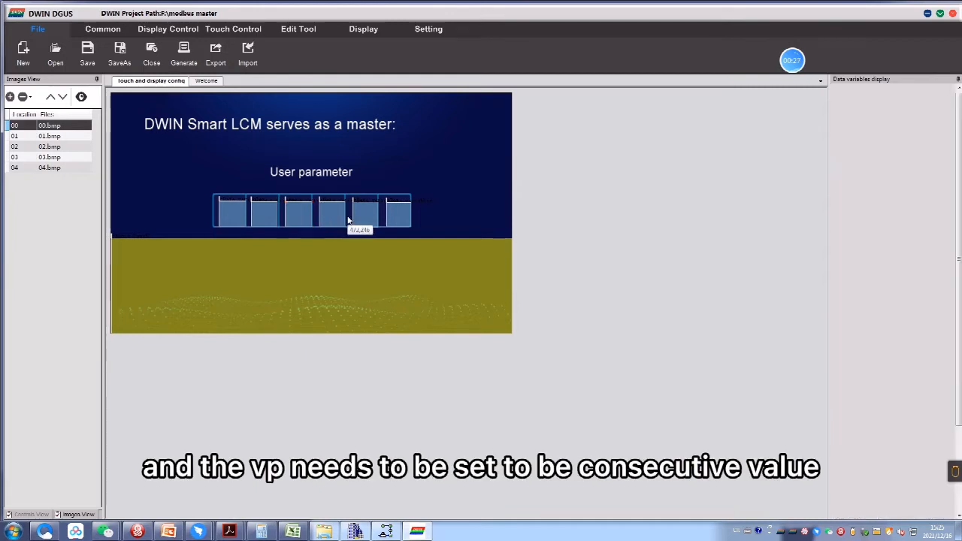
click(331, 211)
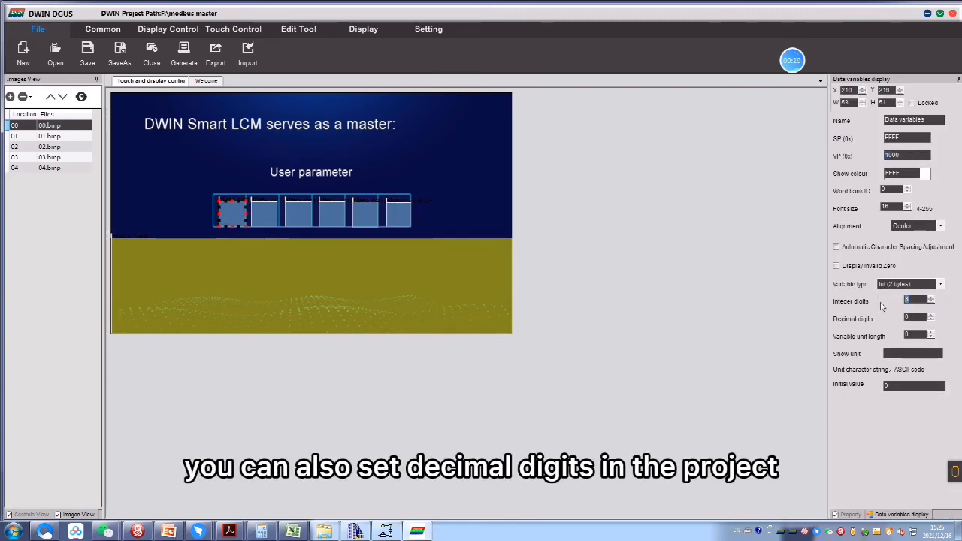
click(396, 211)
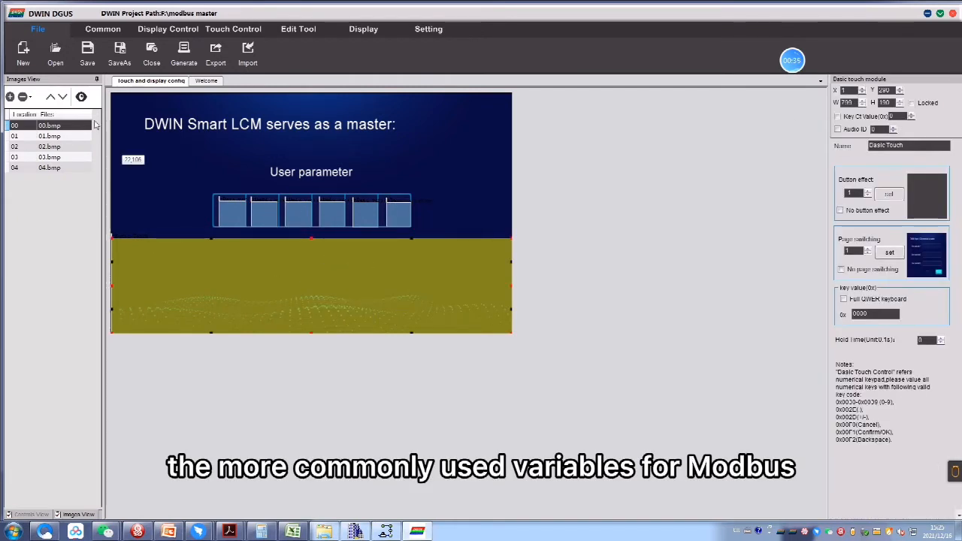
On page 01.bmp, check the user parameter fields' VP addresses run consecutively from 2000
click(49, 136)
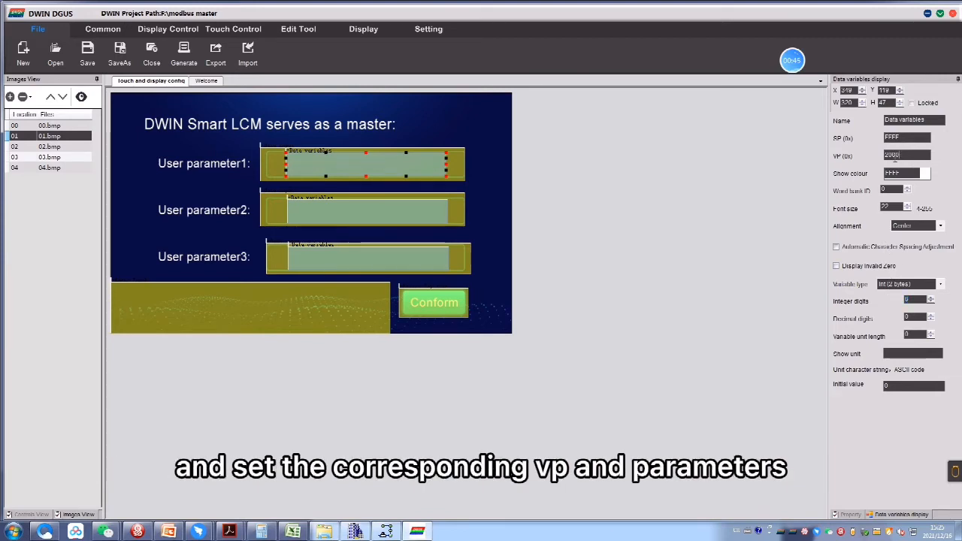
click(363, 209)
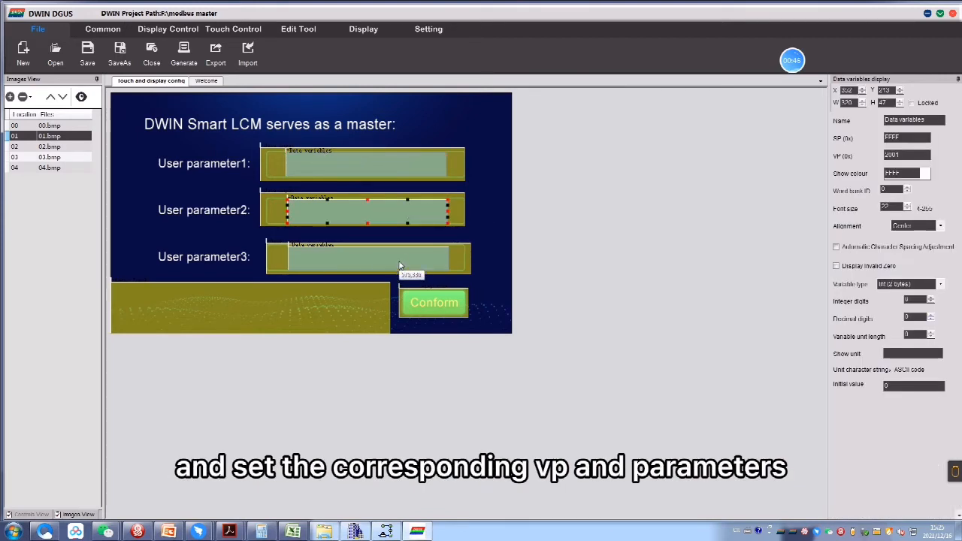
click(363, 164)
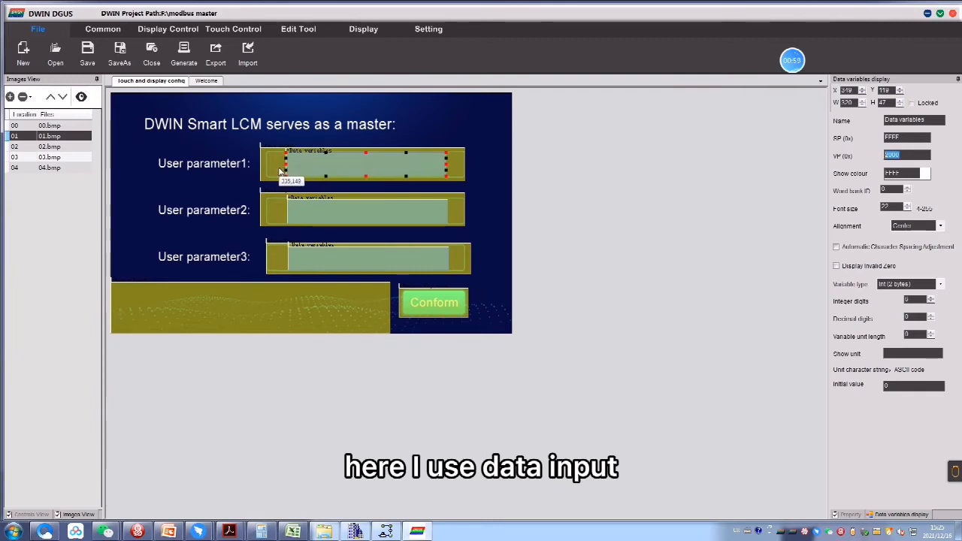
click(434, 302)
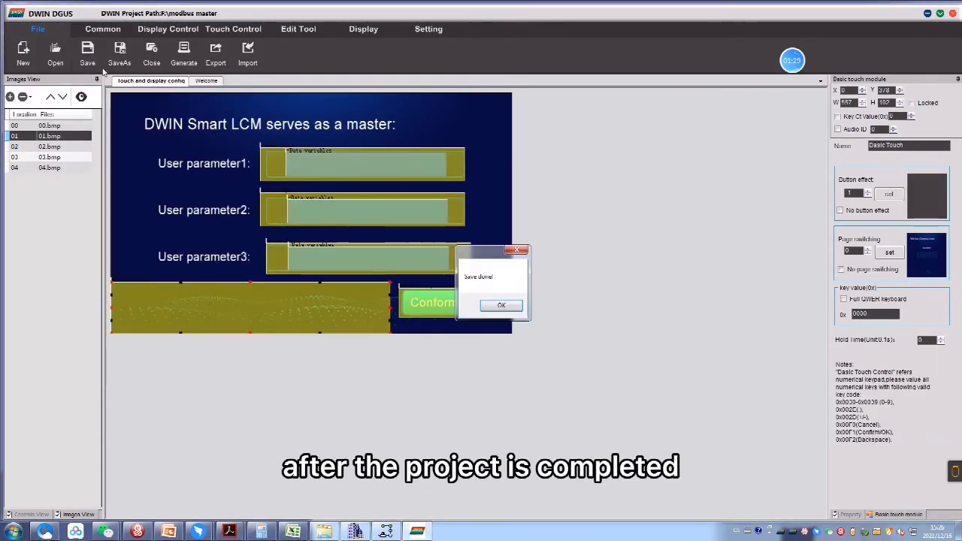
Dismiss Save done and browse DWIN_SET, selecting 13TouchFile.bin, 14ShowFile.bin and 22.icl
click(500, 304)
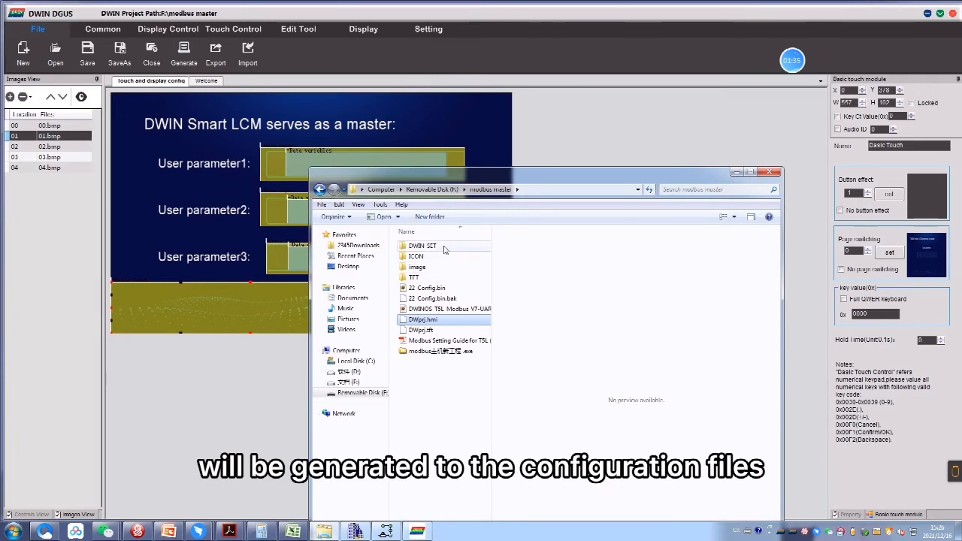
double_click(421, 246)
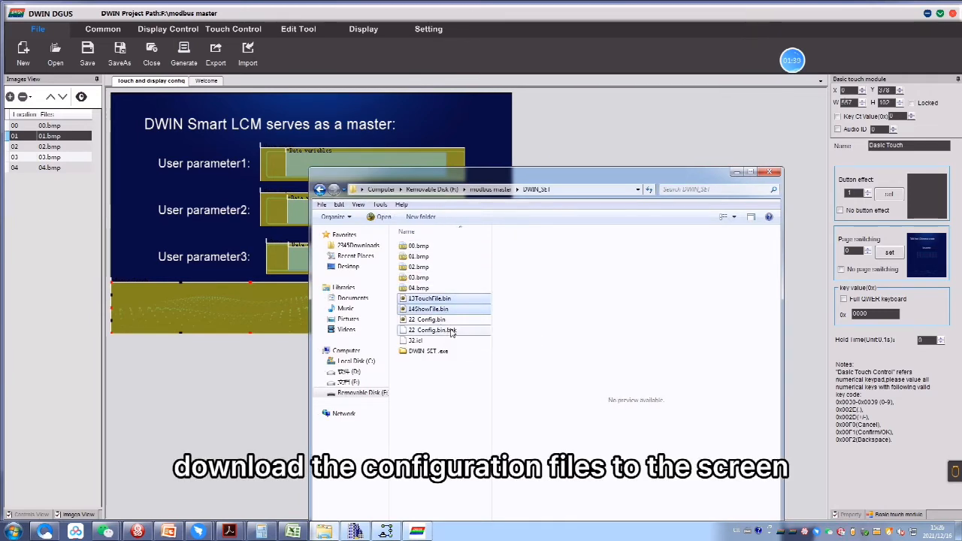
click(416, 340)
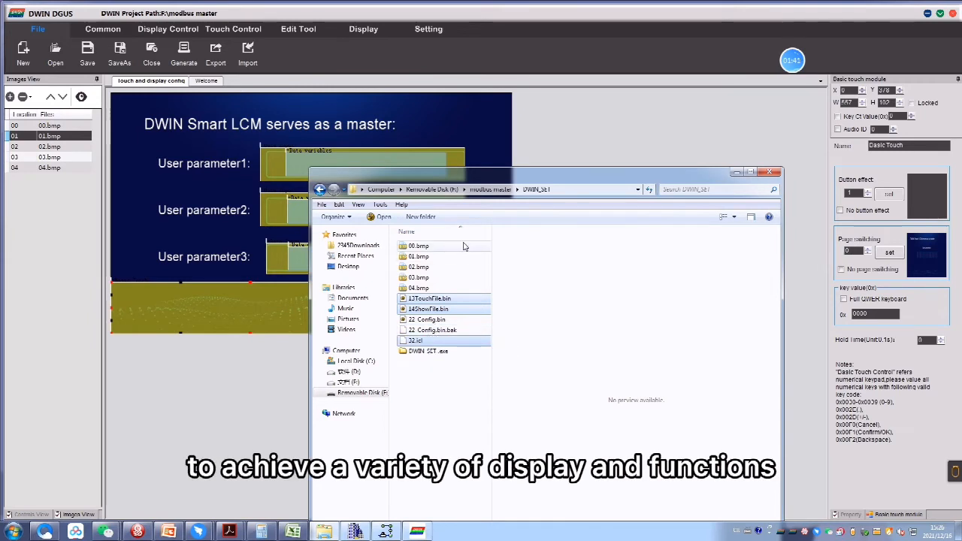
click(489, 189)
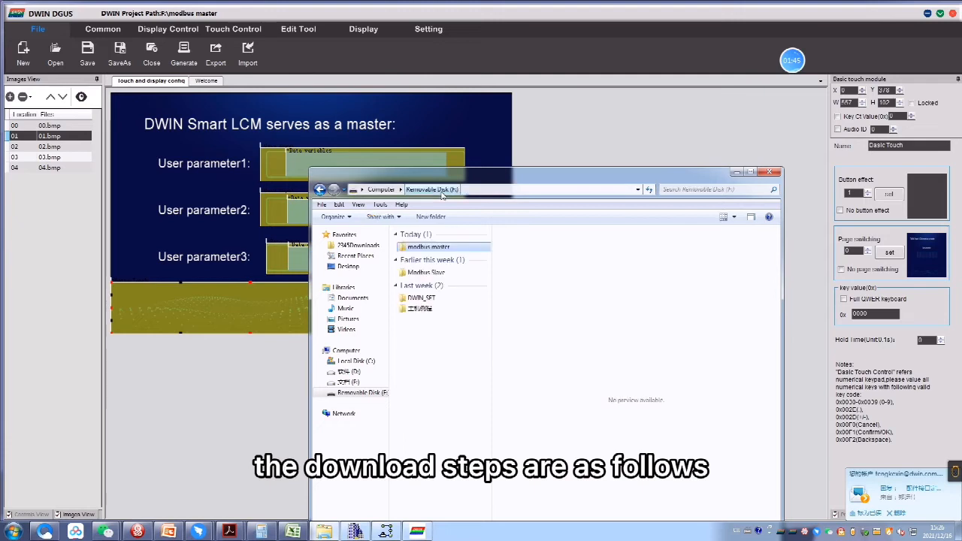
double_click(421, 298)
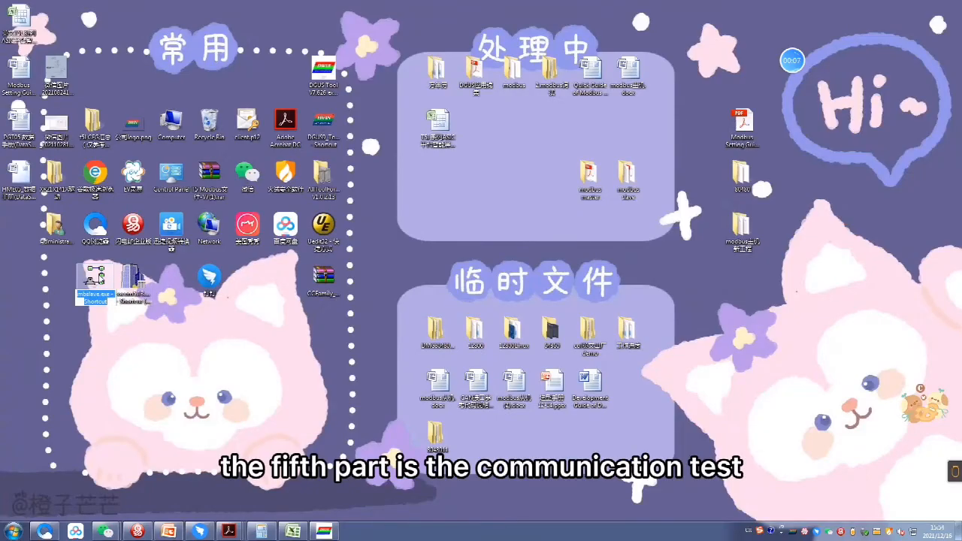
Launch Modbus Slave and connect over the serial port at 115200 baud
double_click(94, 281)
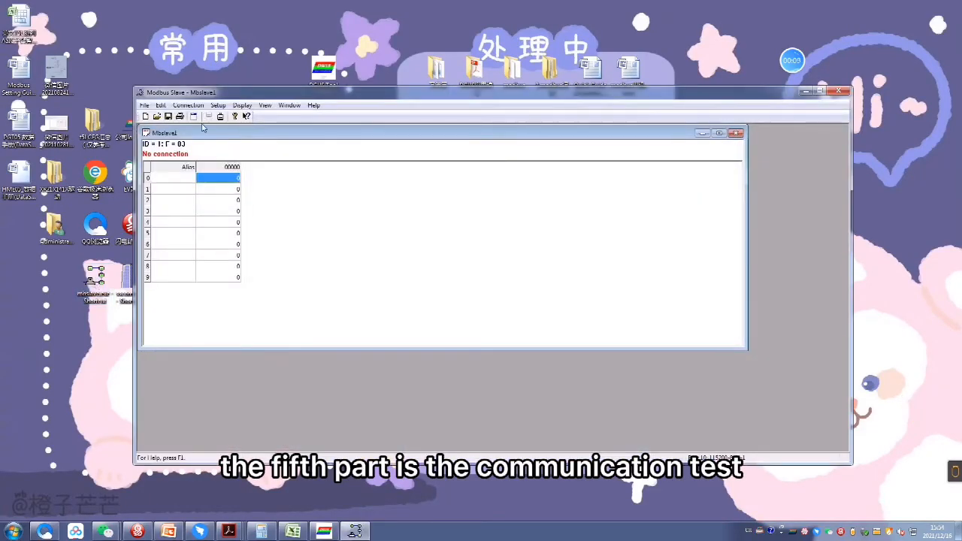
click(189, 104)
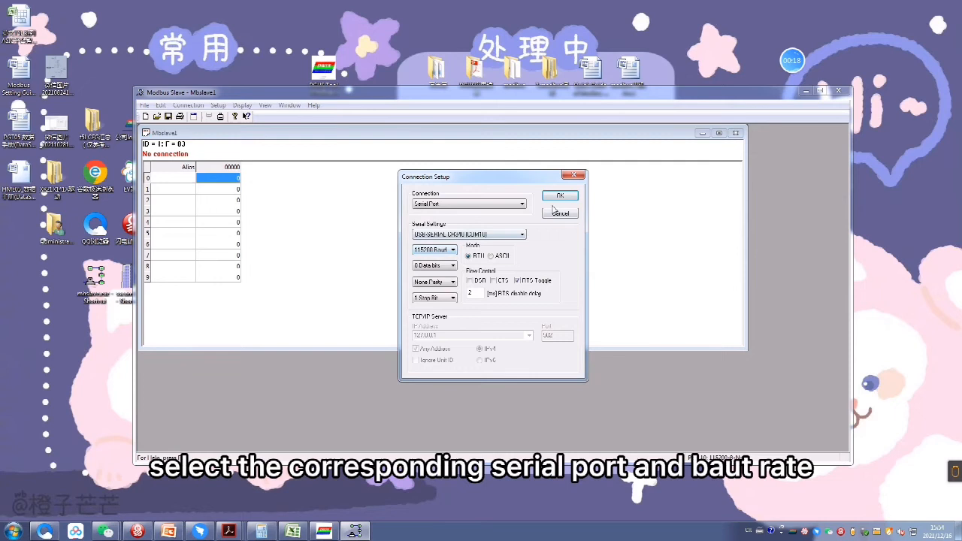
click(218, 105)
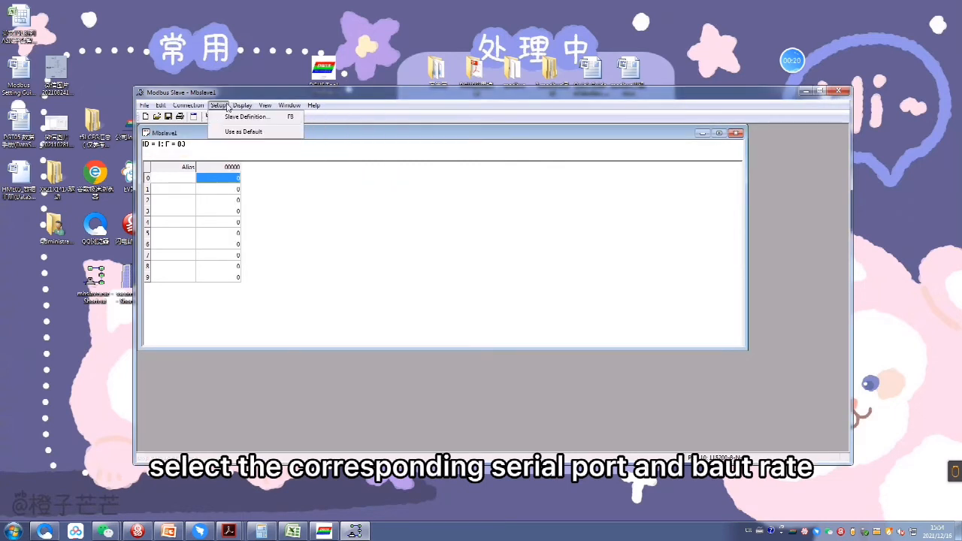
Define holding registers starting at address 100 in the slave definition
click(246, 116)
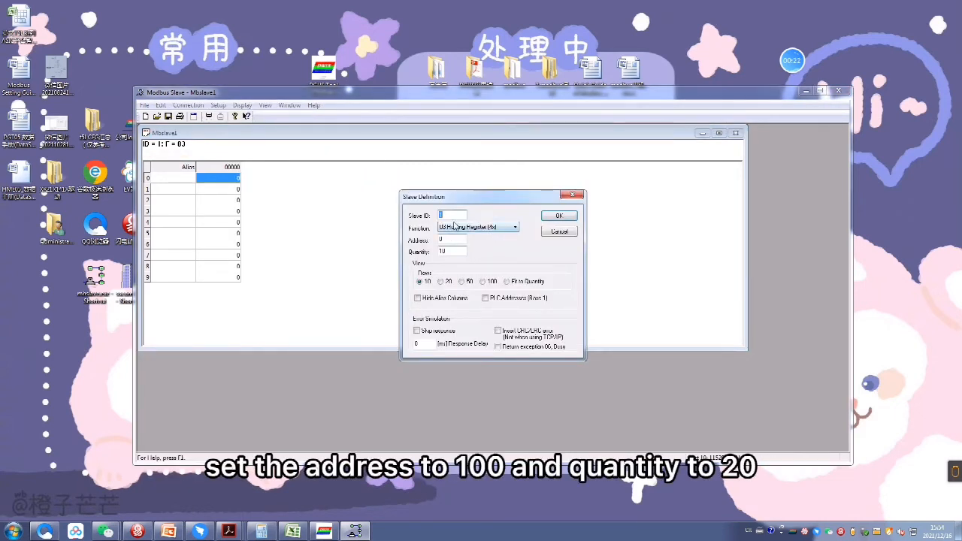
text(100)
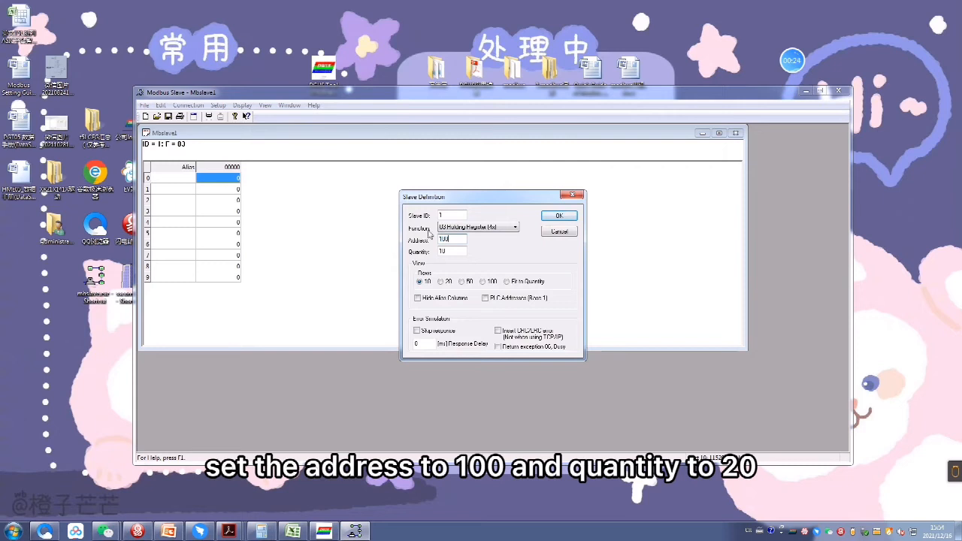
click(559, 216)
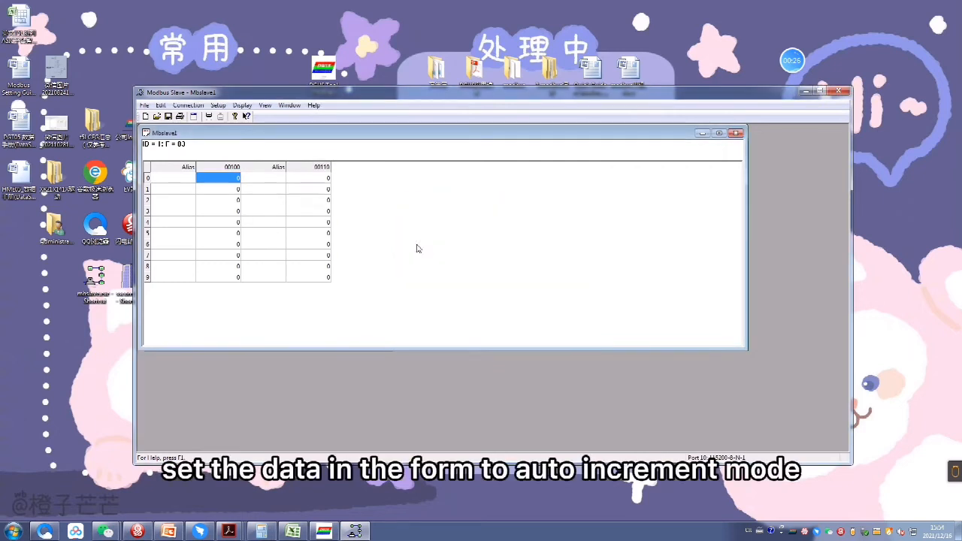
Edit register 100's value to count up automatically
double_click(218, 178)
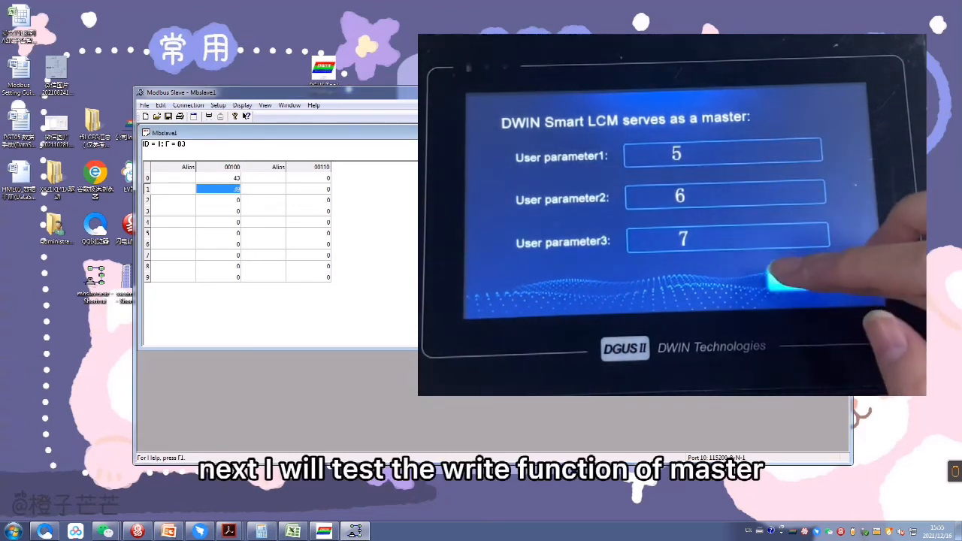
Enter values such as 256, 77 and 35 on the DWIN keypad for registers 110 onward
click(723, 154)
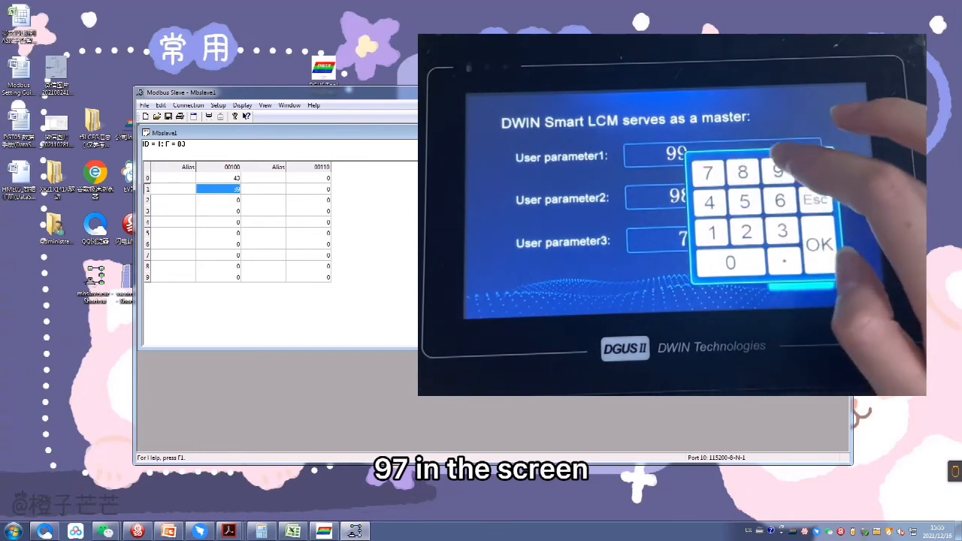
click(819, 244)
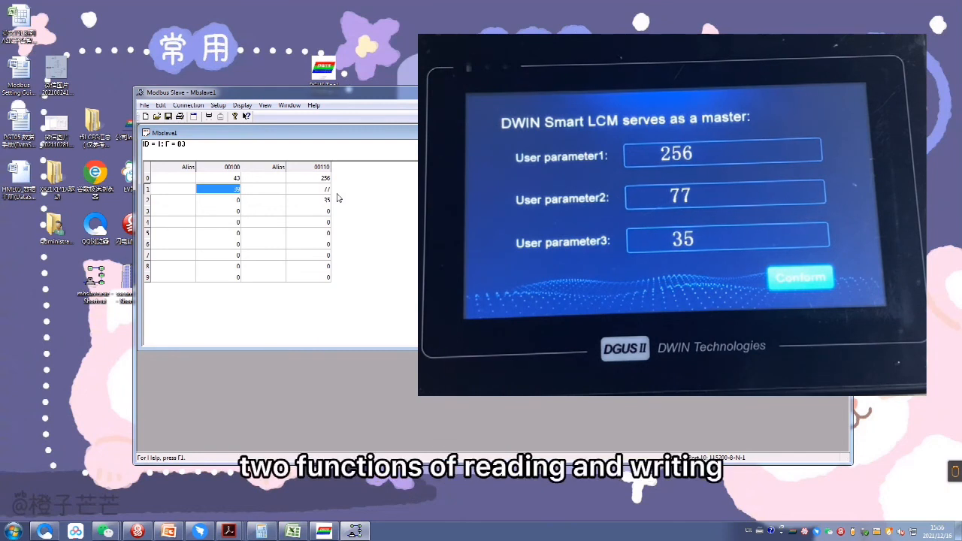
click(722, 154)
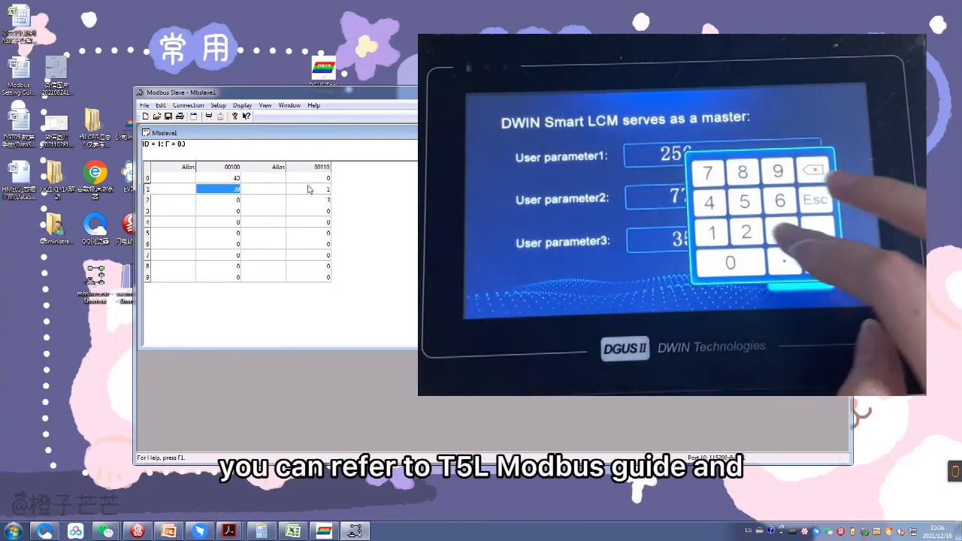